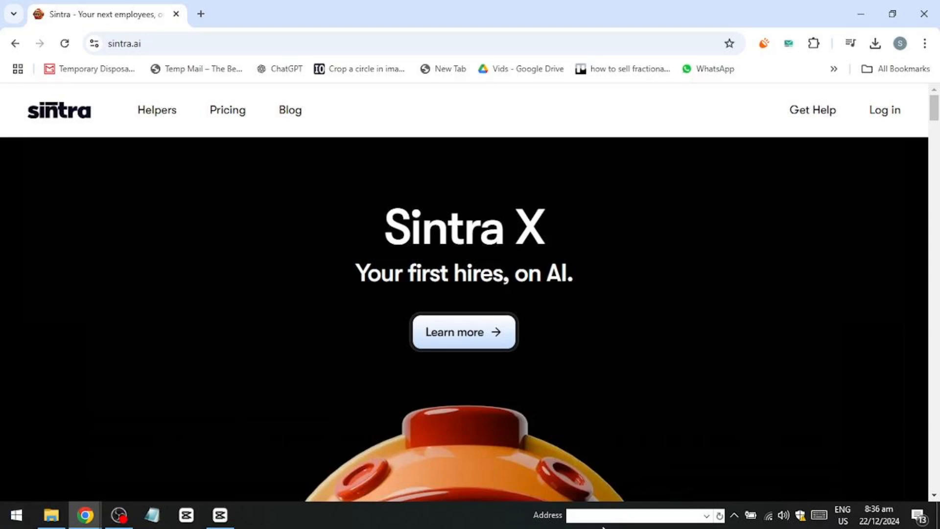
Scroll through the homepage showcases of Sintra's AI helpers and back to the top.
scroll(down, 3)
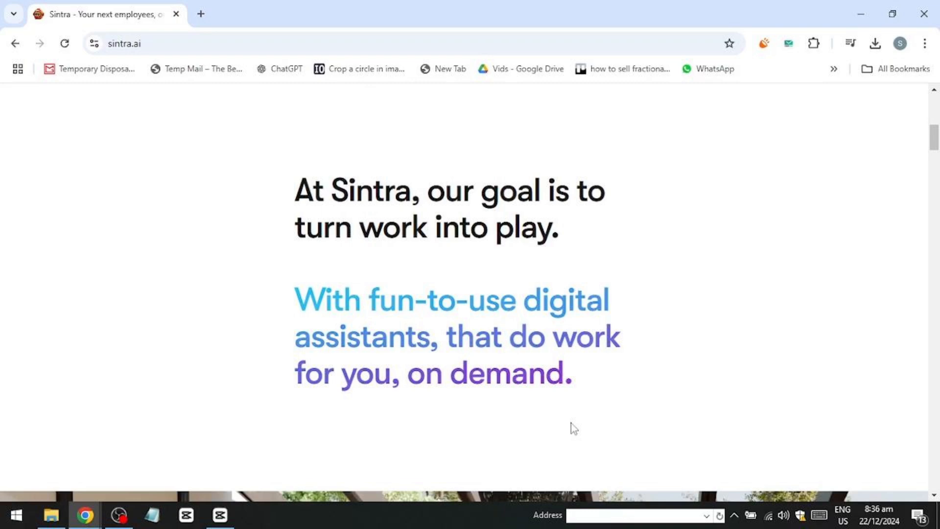
scroll(up, 3)
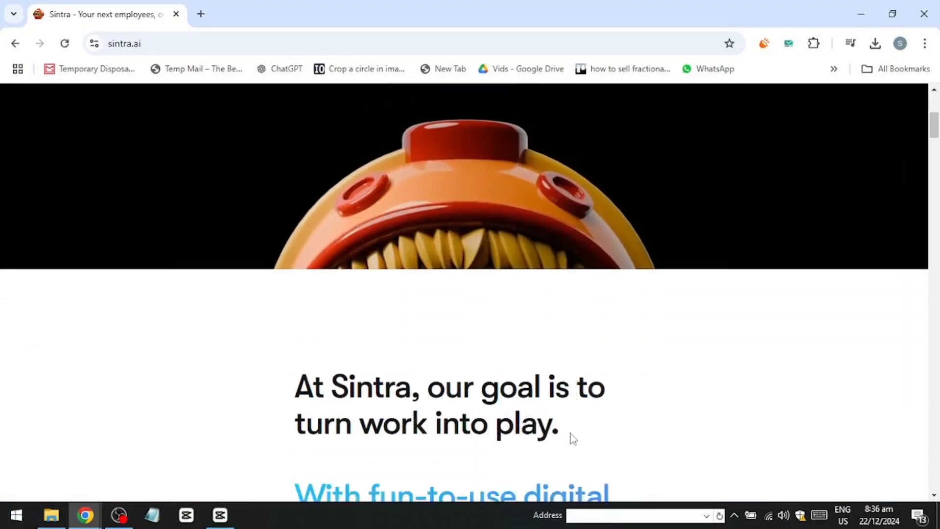
scroll(down, 3)
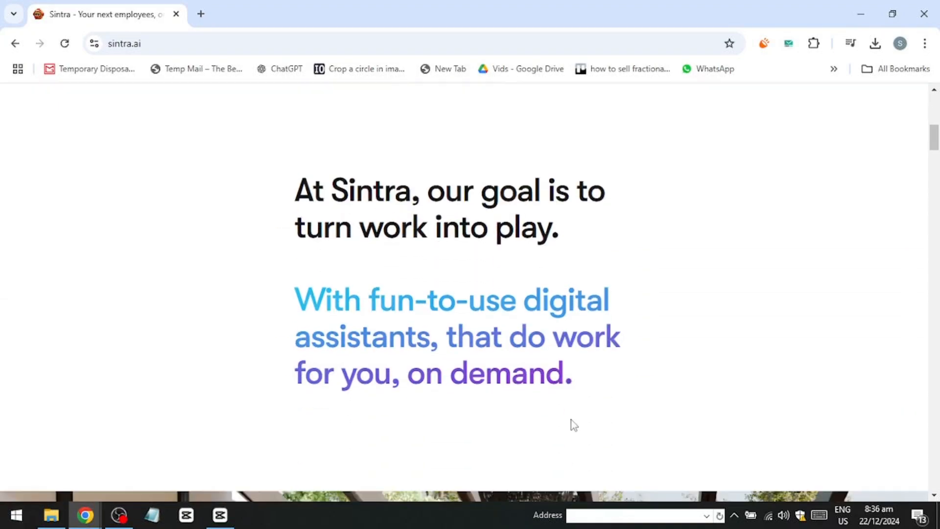
scroll(down, 3)
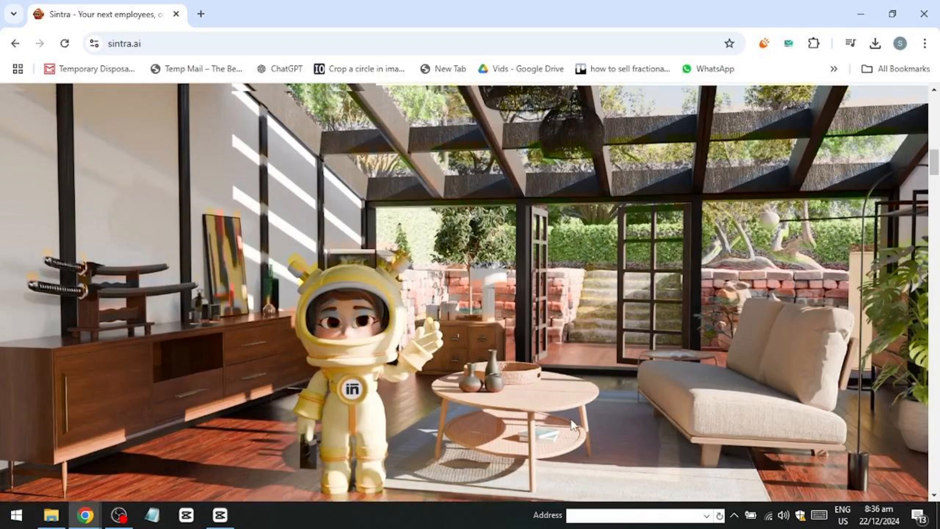
scroll(down, 3)
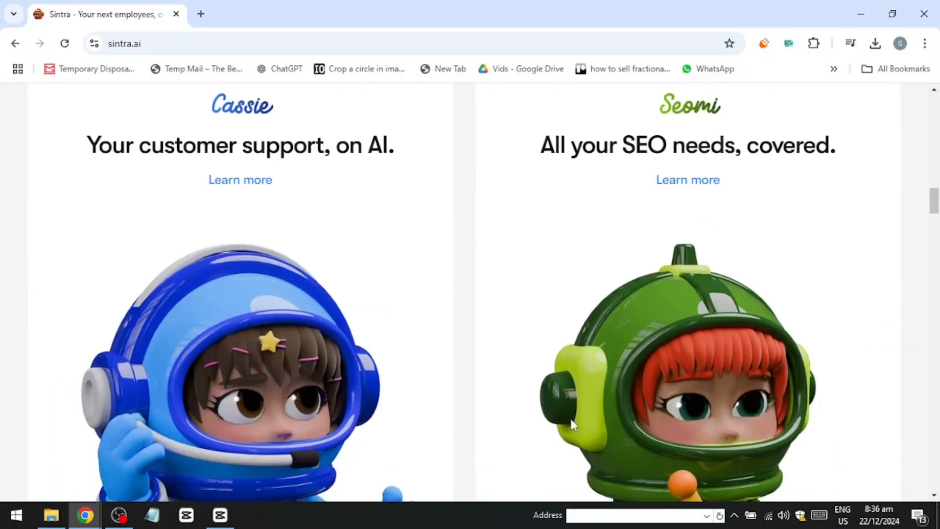
mouse_move(591, 372)
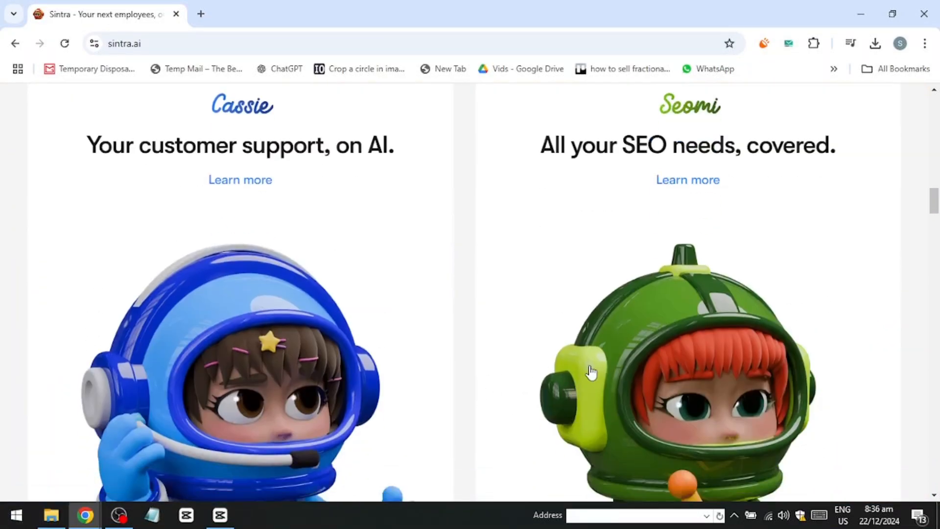
mouse_move(590, 372)
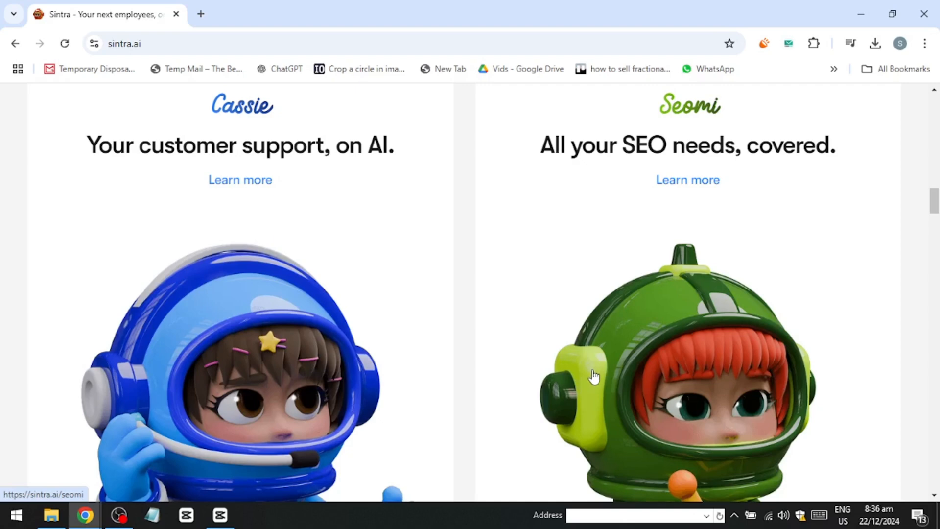
scroll(down, 3)
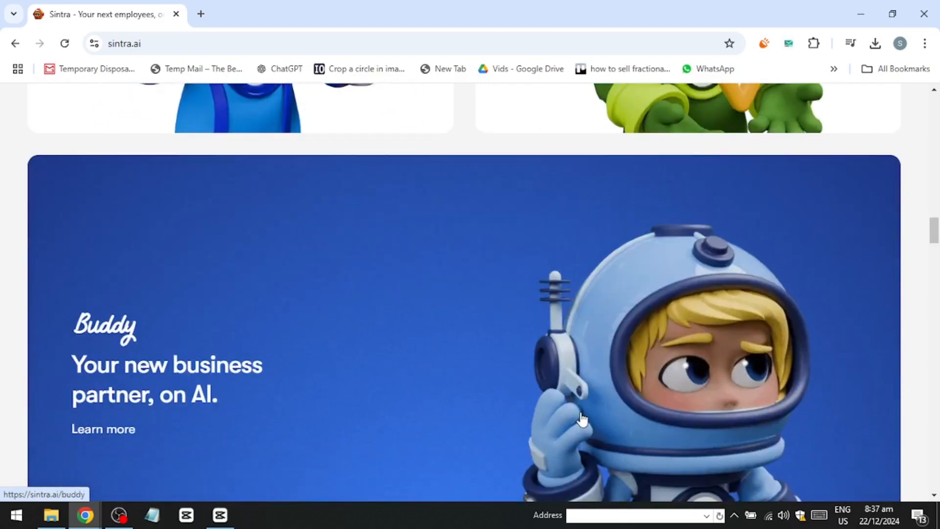
scroll(down, 3)
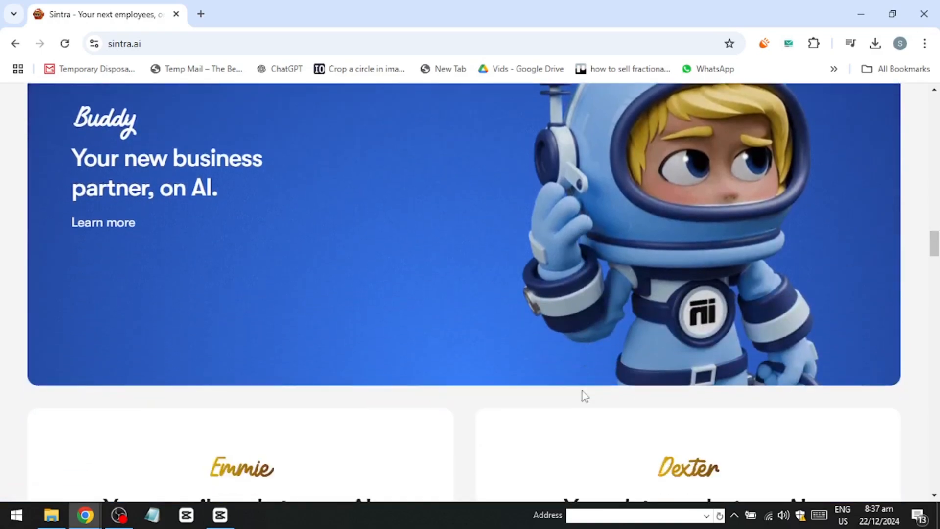
scroll(down, 3)
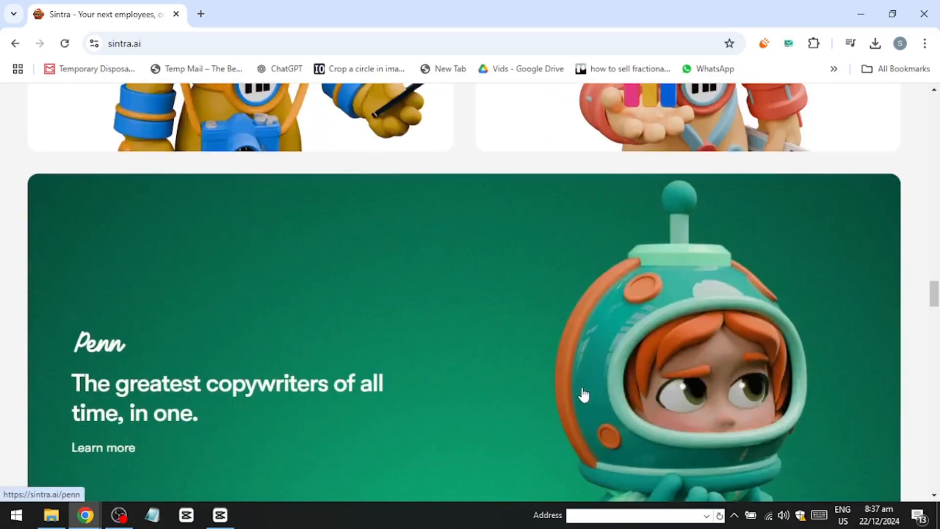
scroll(down, 3)
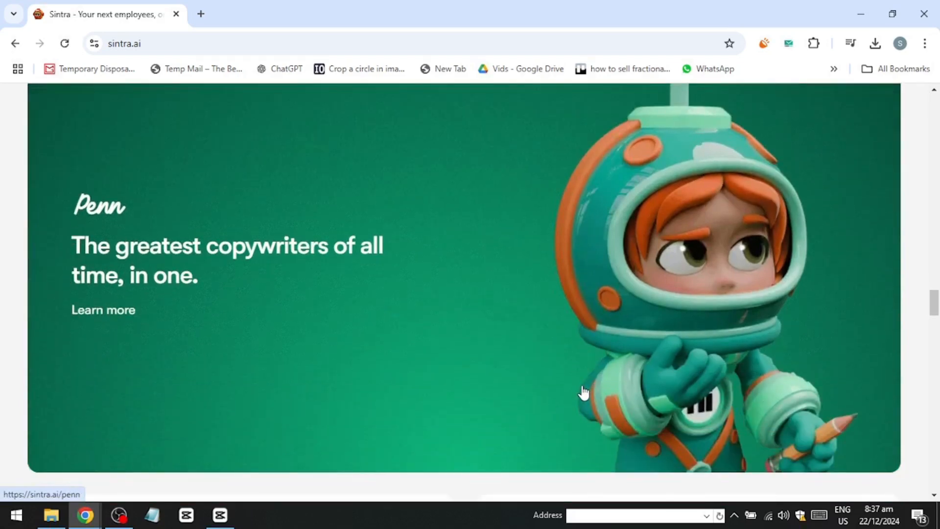
scroll(down, 3)
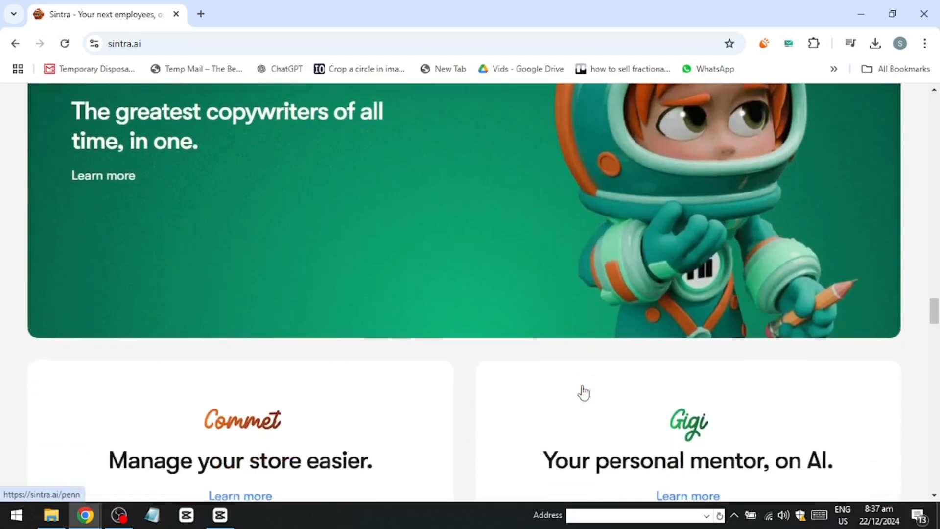
scroll(down, 3)
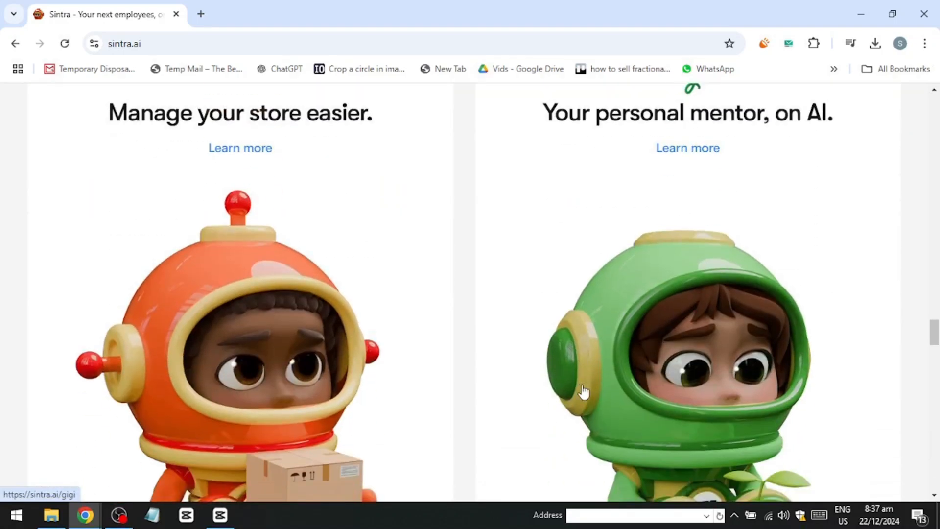
scroll(down, 3)
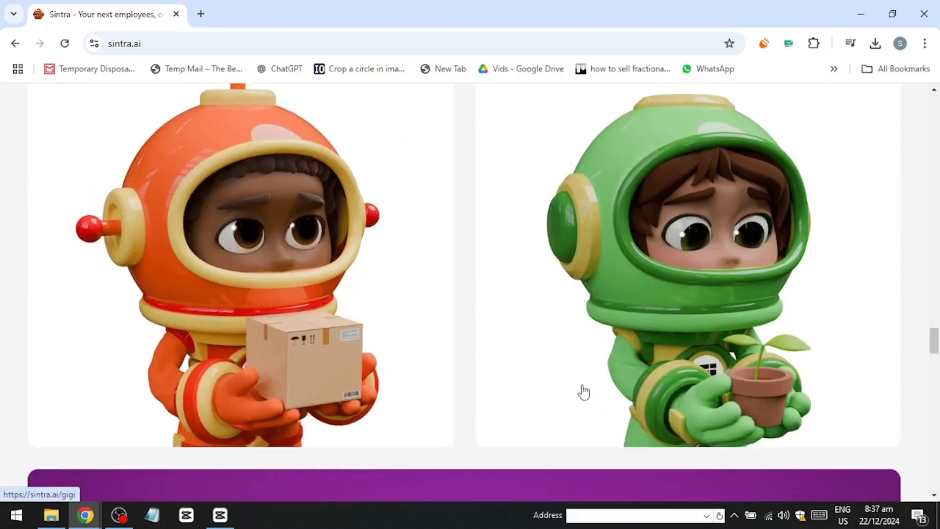
scroll(down, 3)
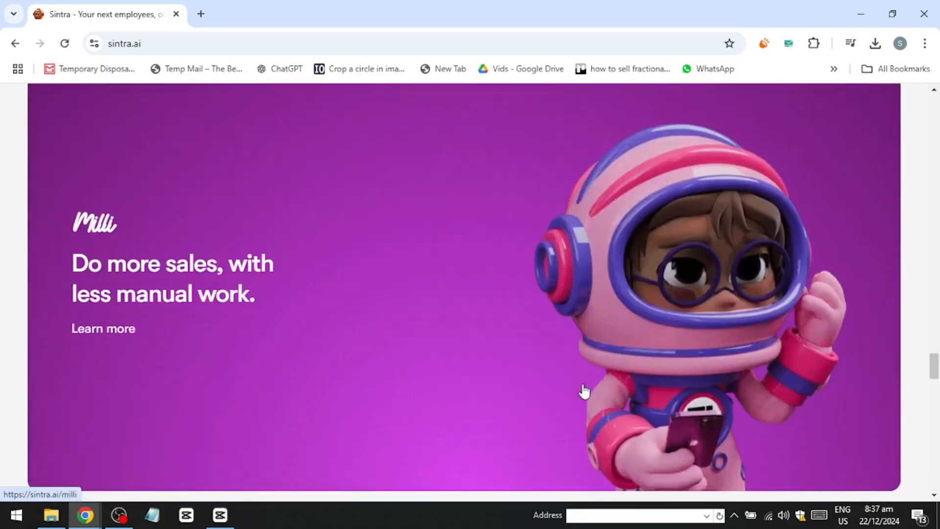
scroll(down, 3)
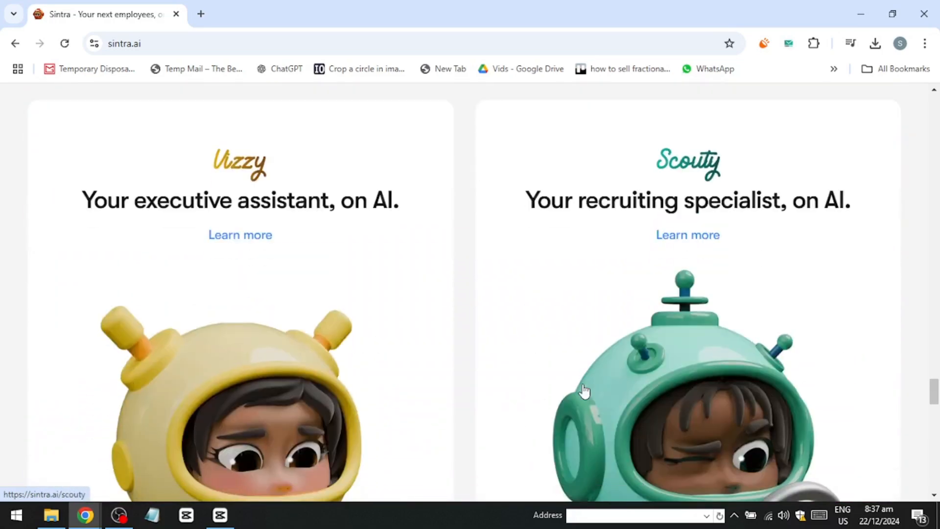
scroll(down, 3)
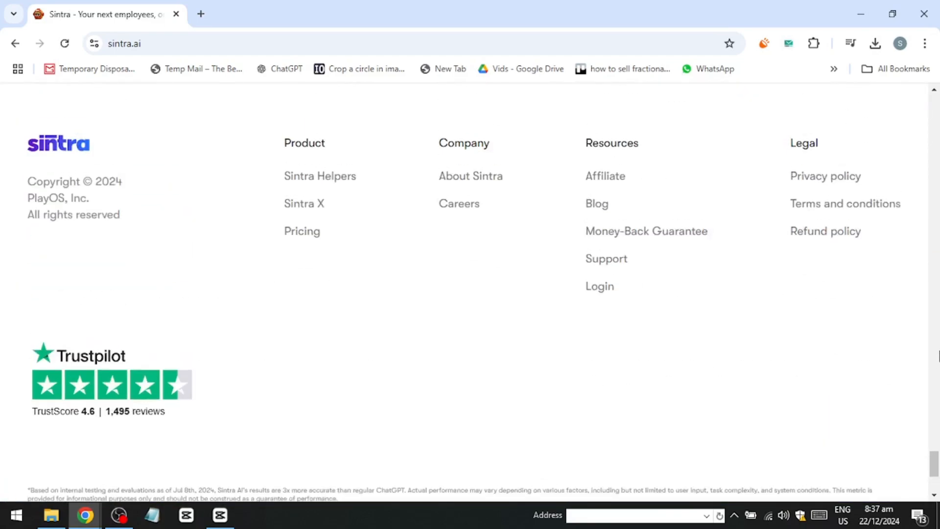
scroll(up, 3)
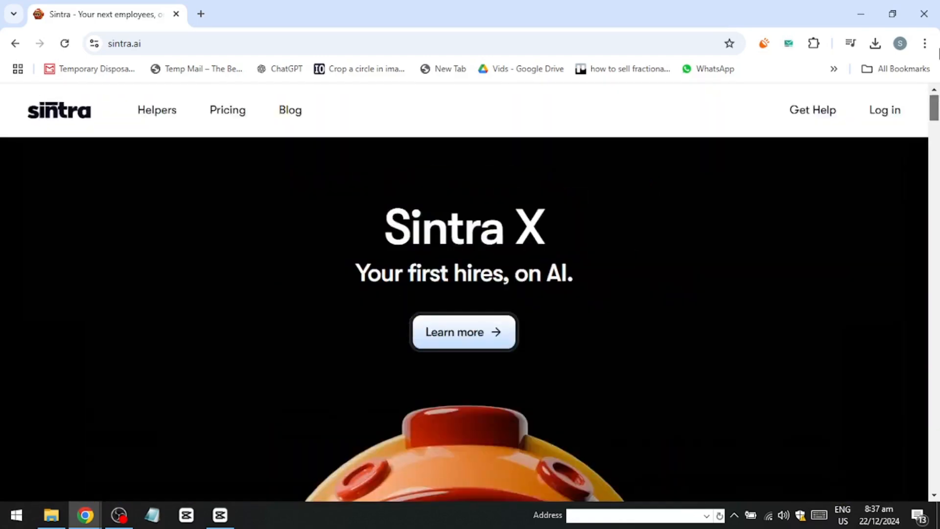
On the pricing page, view the Soshie, Cassie and Dexter helper plans at $39/month.
click(227, 110)
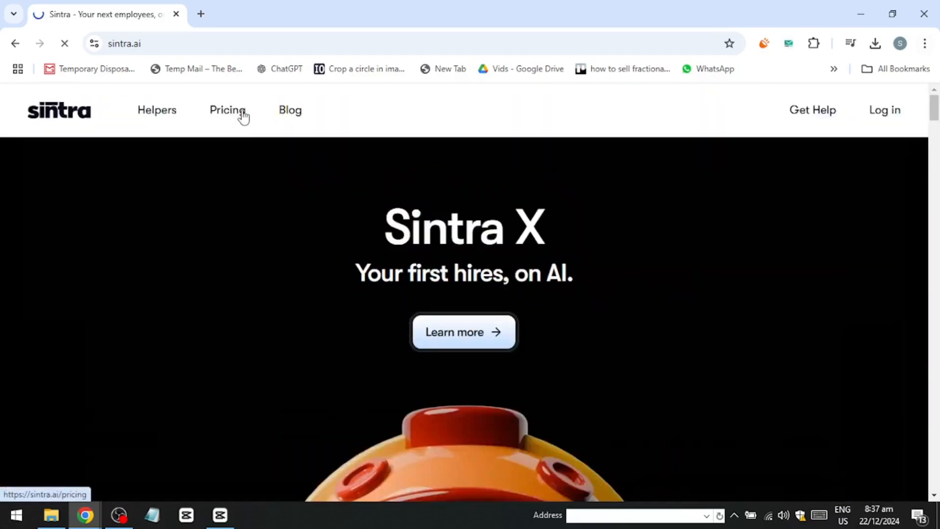
click(227, 110)
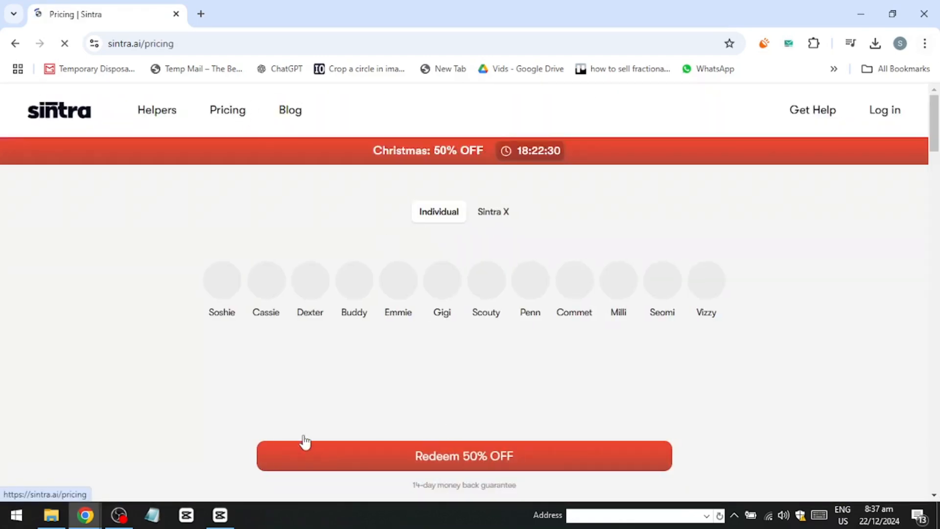
click(221, 280)
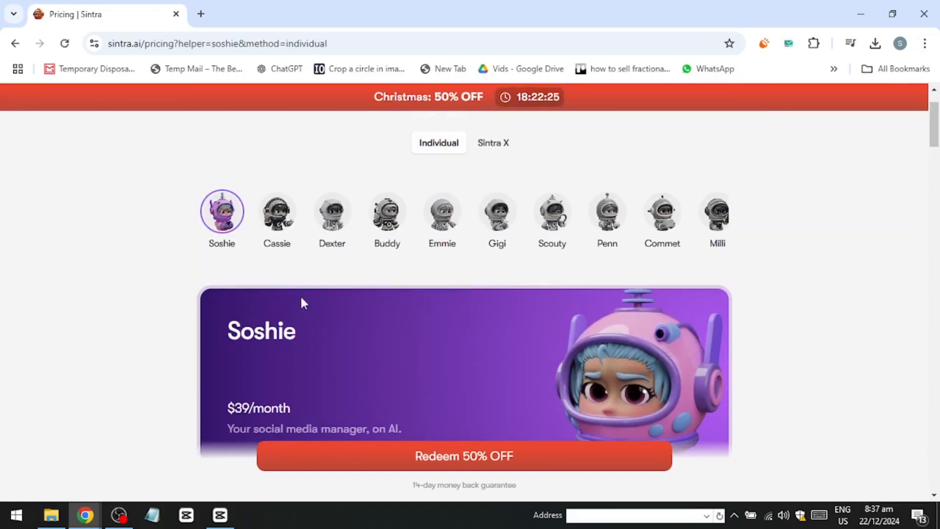
scroll(down, 3)
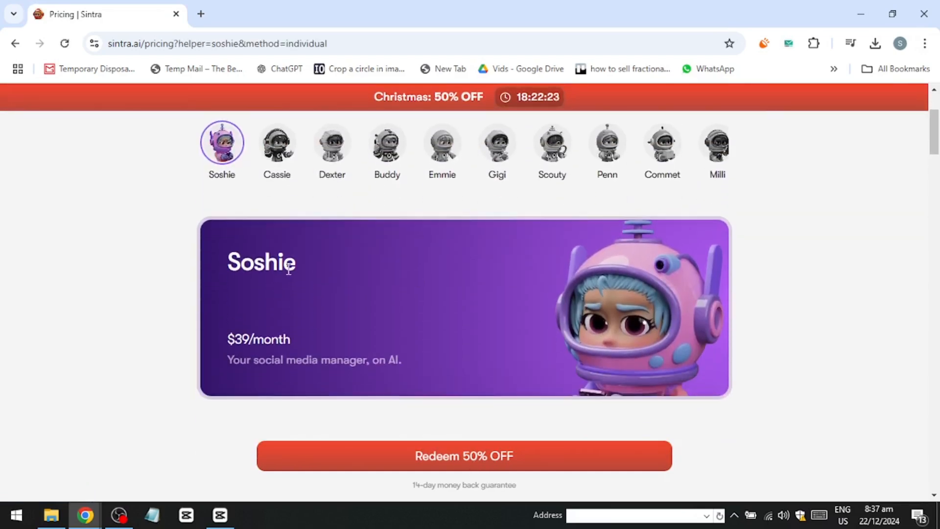
scroll(down, 3)
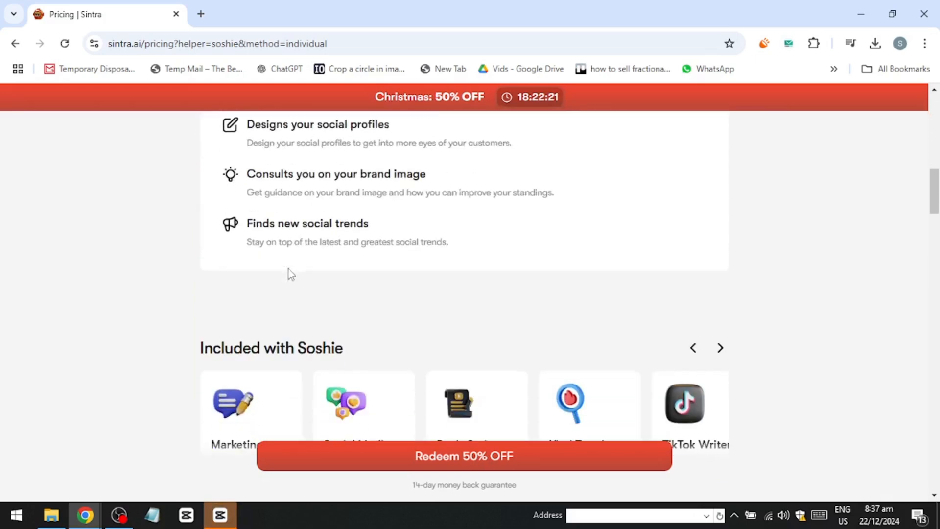
scroll(down, 3)
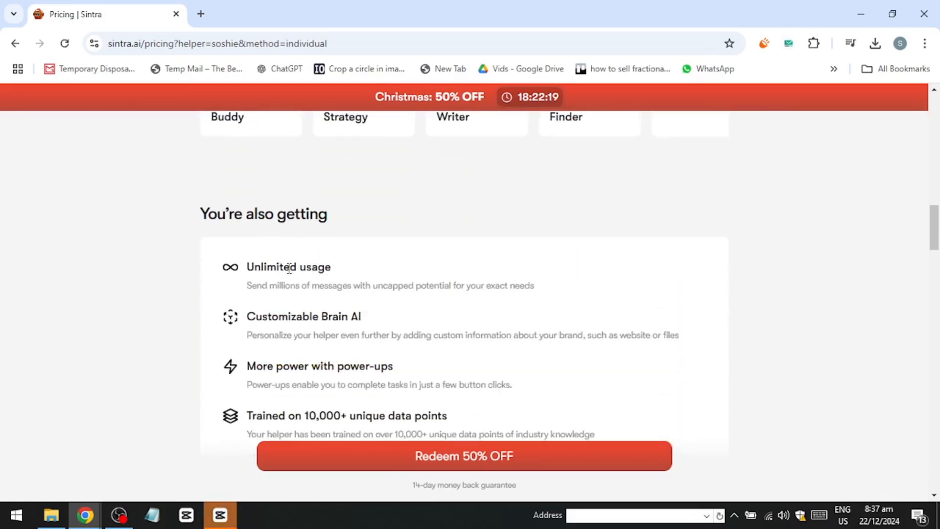
scroll(down, 3)
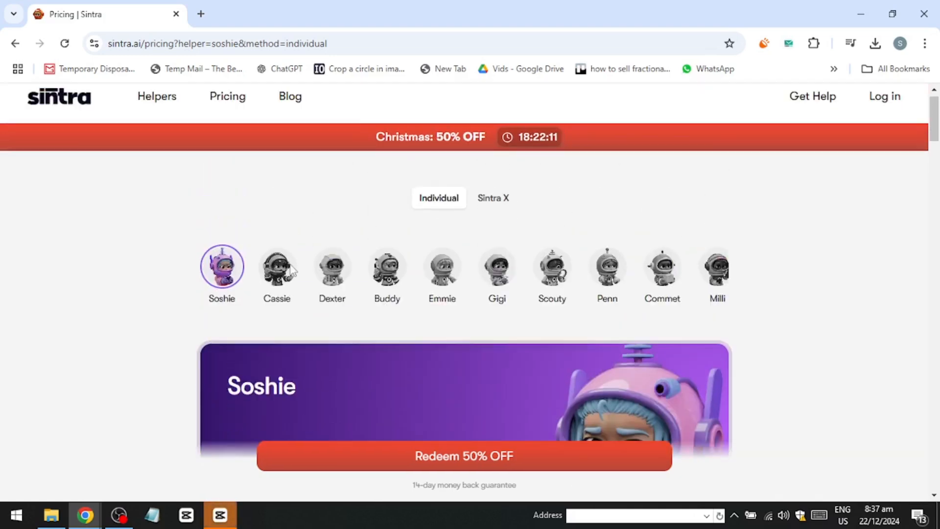
click(276, 266)
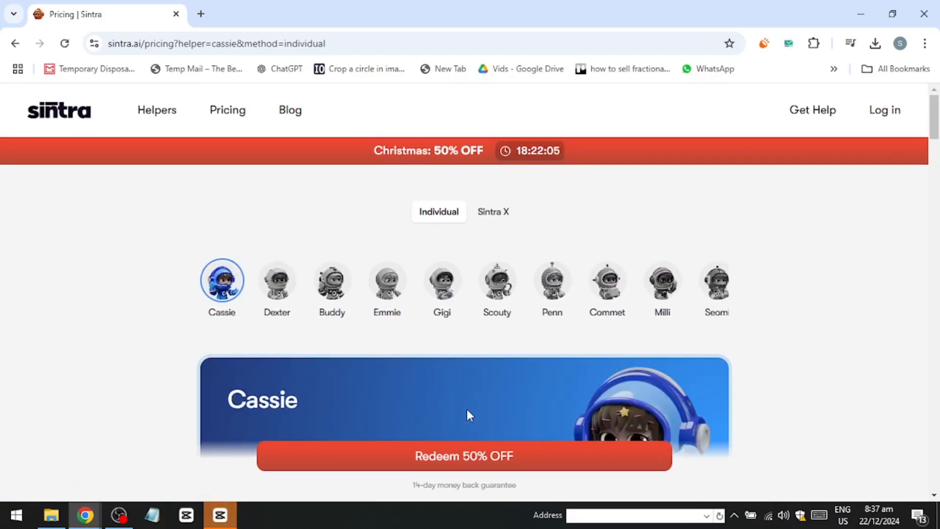
mouse_move(470, 411)
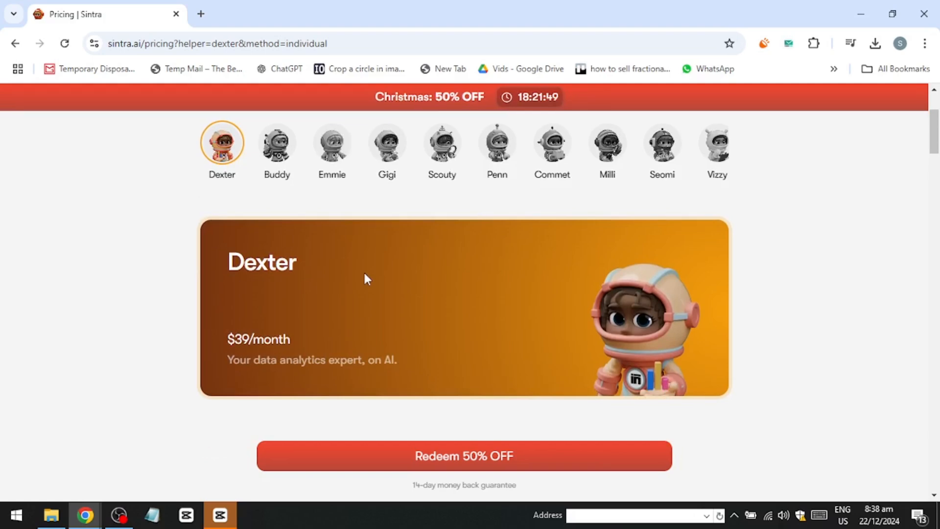
mouse_move(362, 283)
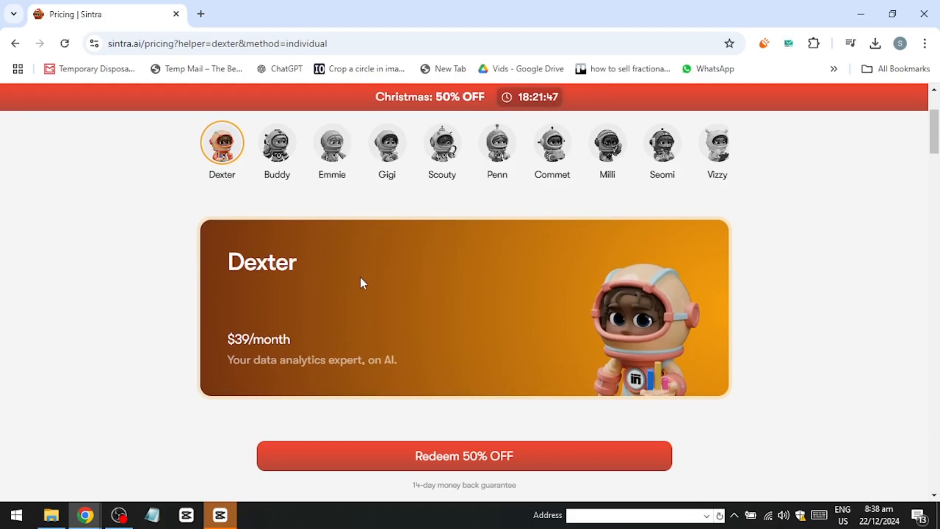
scroll(down, 3)
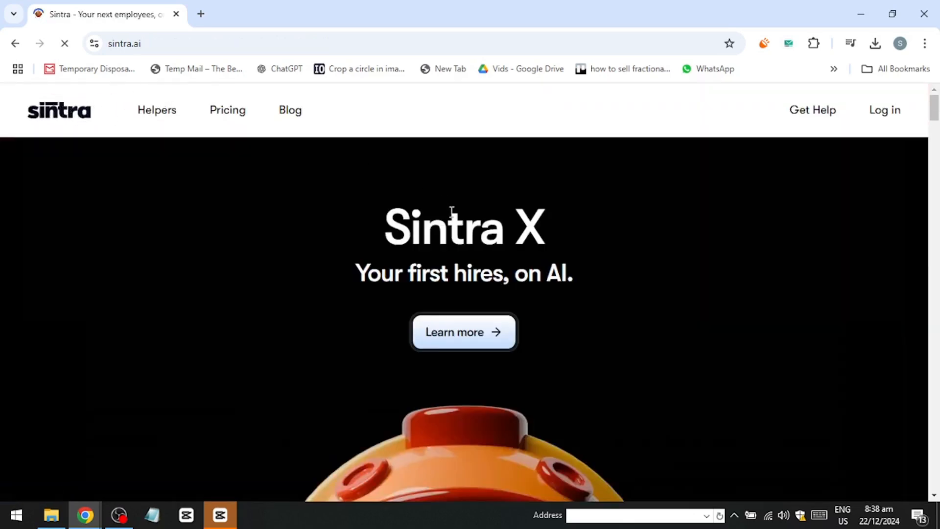
Scroll down the homepage helper cards until the Penn copywriter helper appears.
scroll(down, 3)
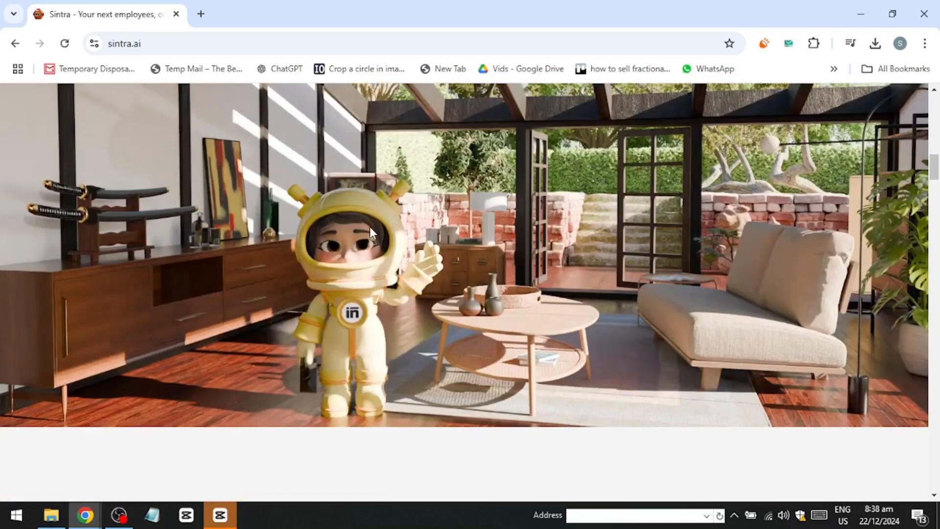
scroll(down, 3)
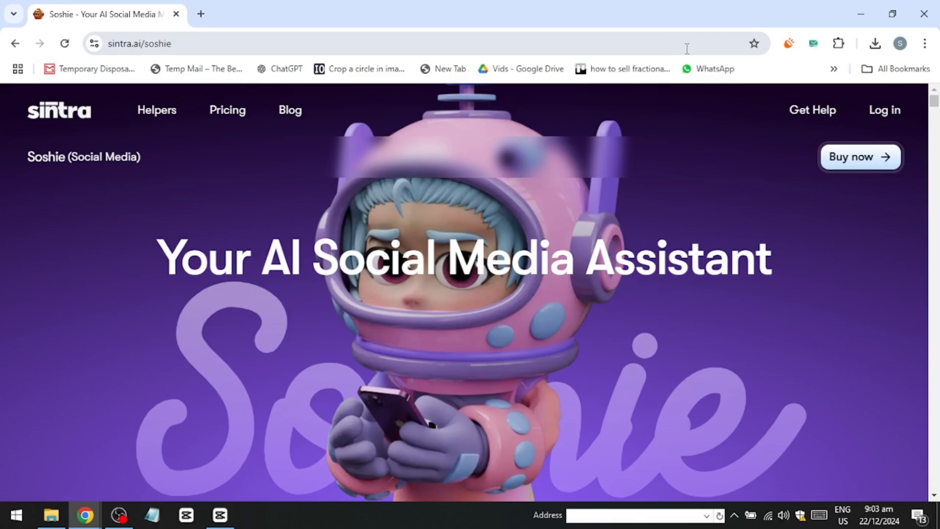
scroll(down, 3)
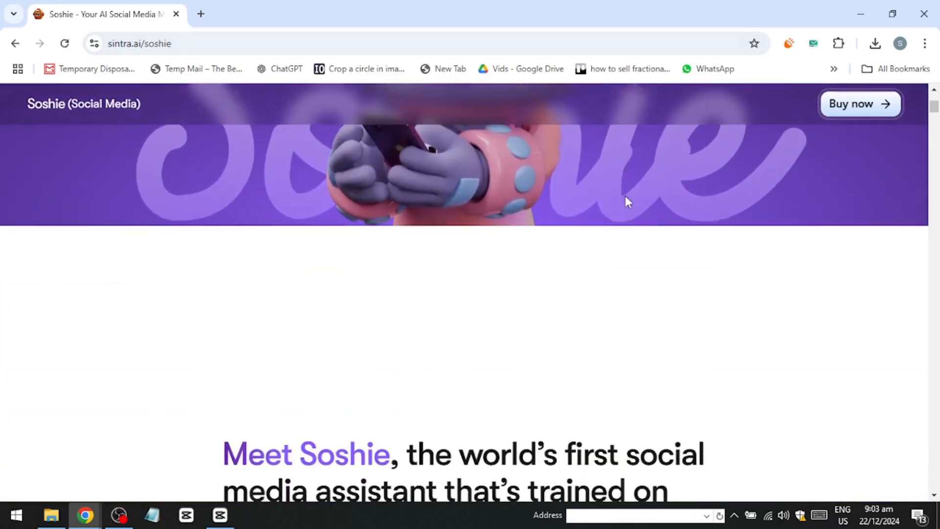
scroll(down, 3)
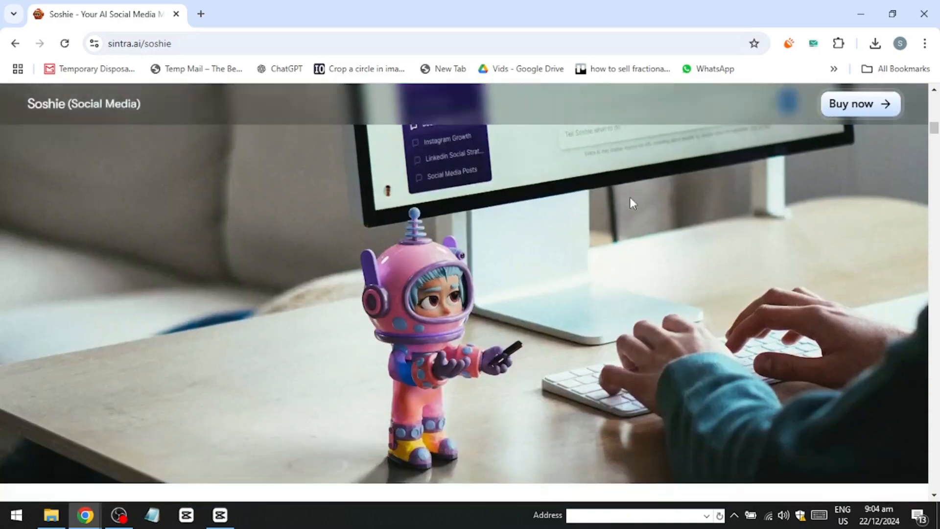
scroll(down, 3)
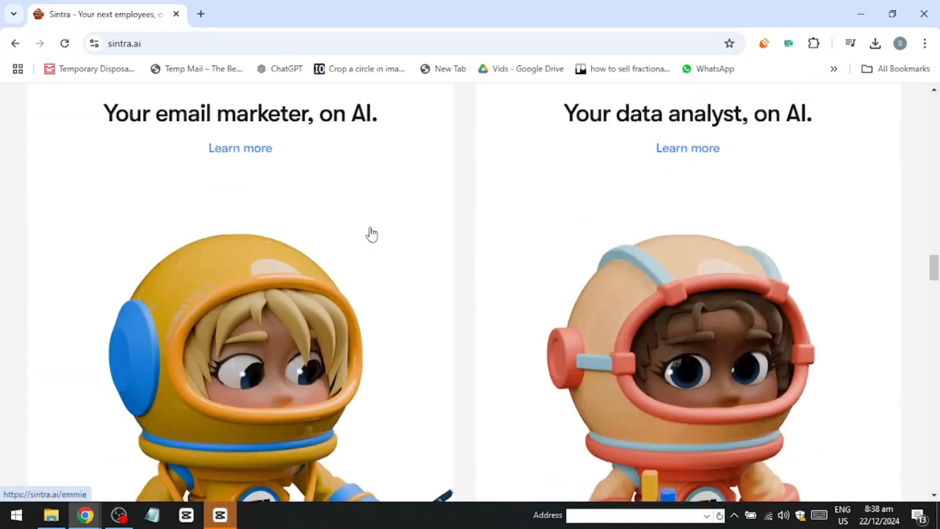
scroll(down, 3)
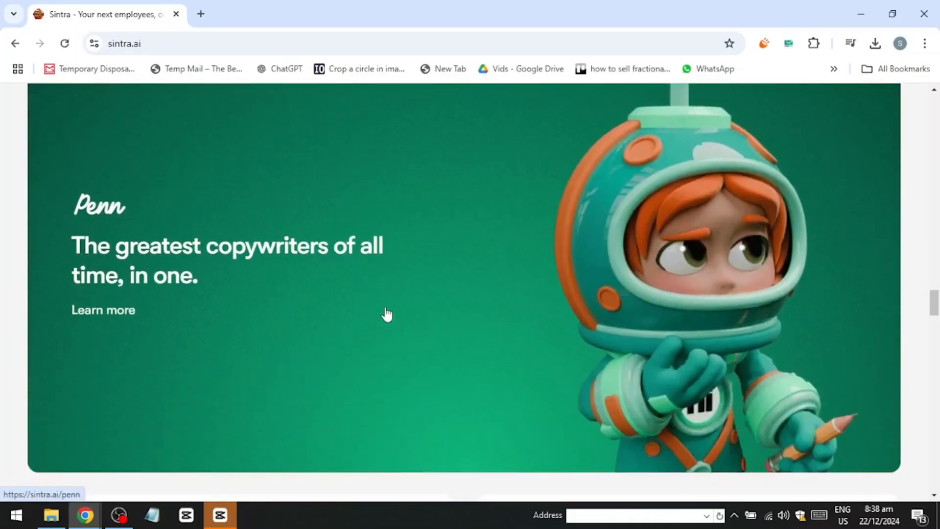
View Penn's copywriting helper page and its eye-catching copy capabilities section.
click(102, 310)
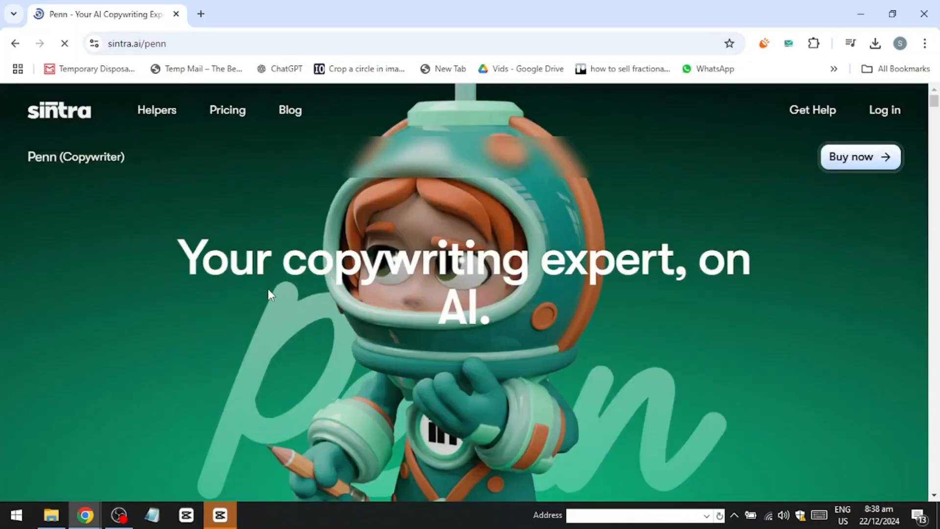
scroll(down, 3)
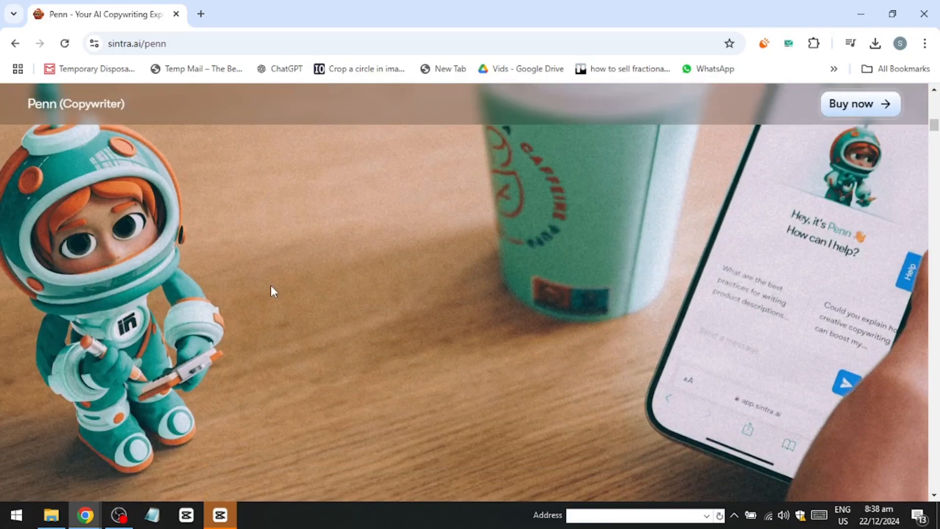
scroll(down, 3)
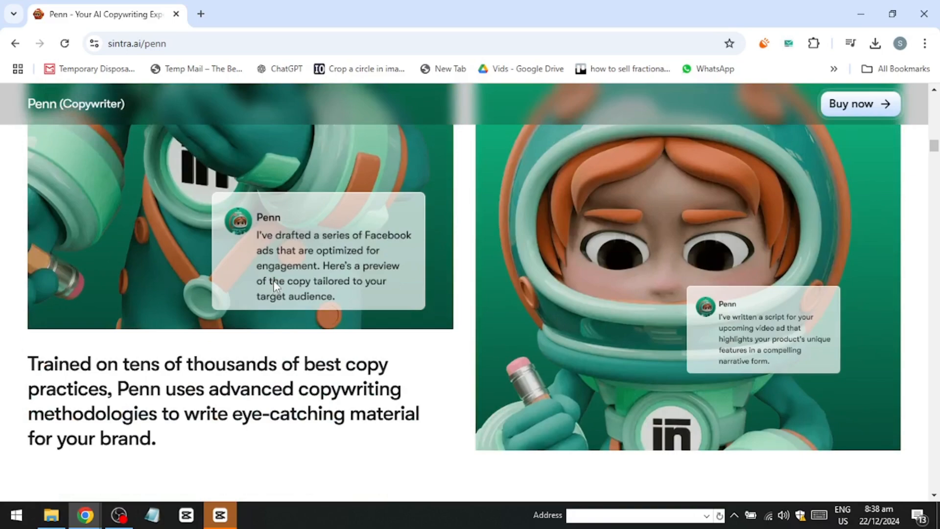
View the affiliate program page's four steps to become an affiliate.
click(605, 119)
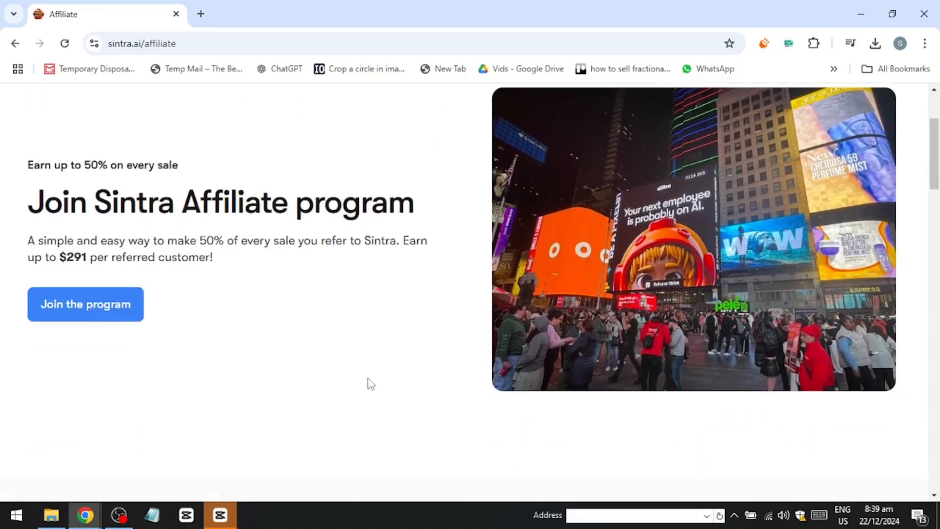
scroll(down, 3)
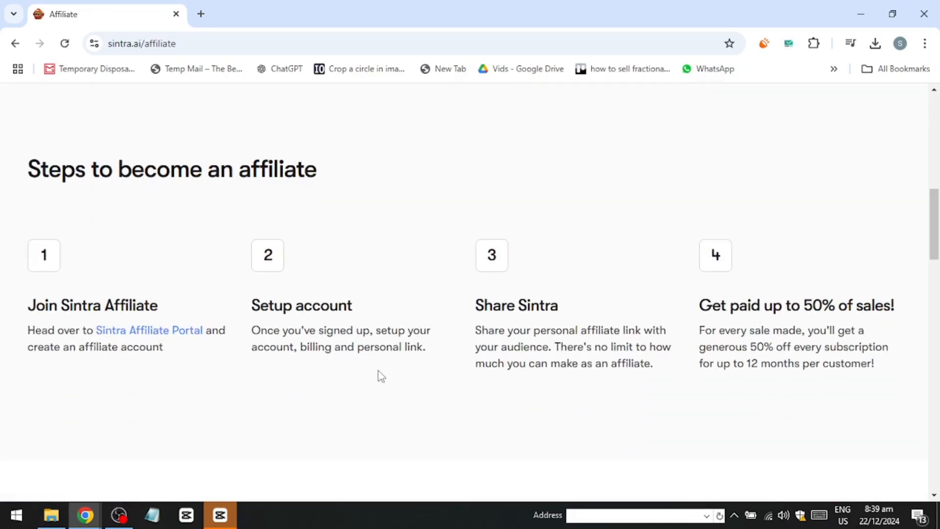
mouse_move(385, 371)
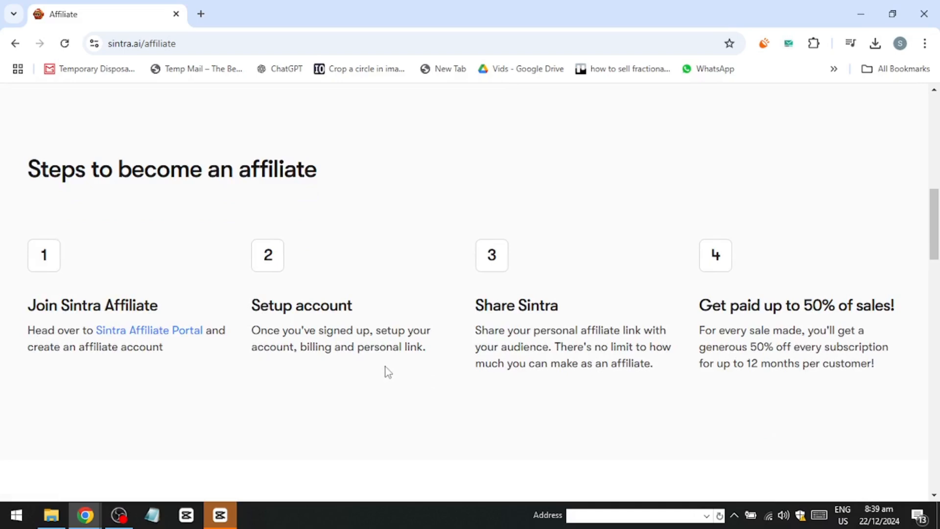
mouse_move(391, 368)
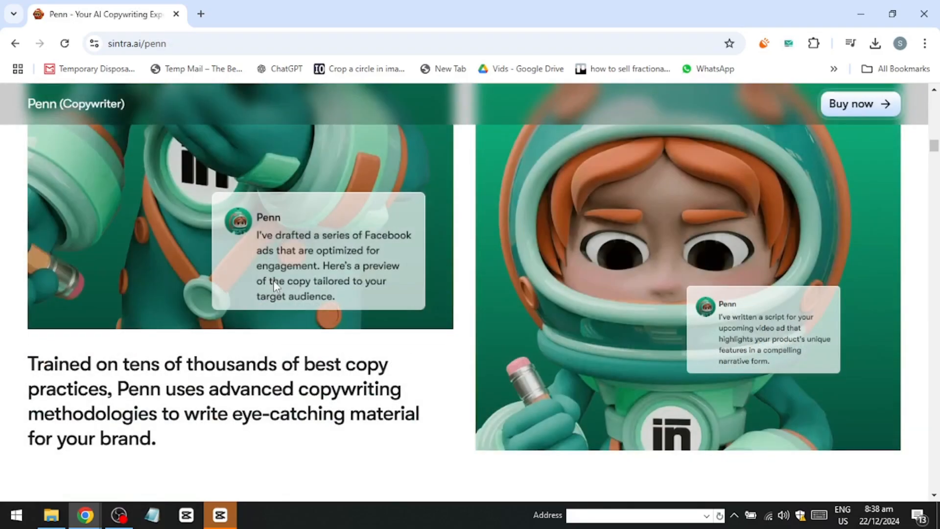
Scroll the homepage past Penn to the store-management and personal-mentor helpers.
scroll(down, 3)
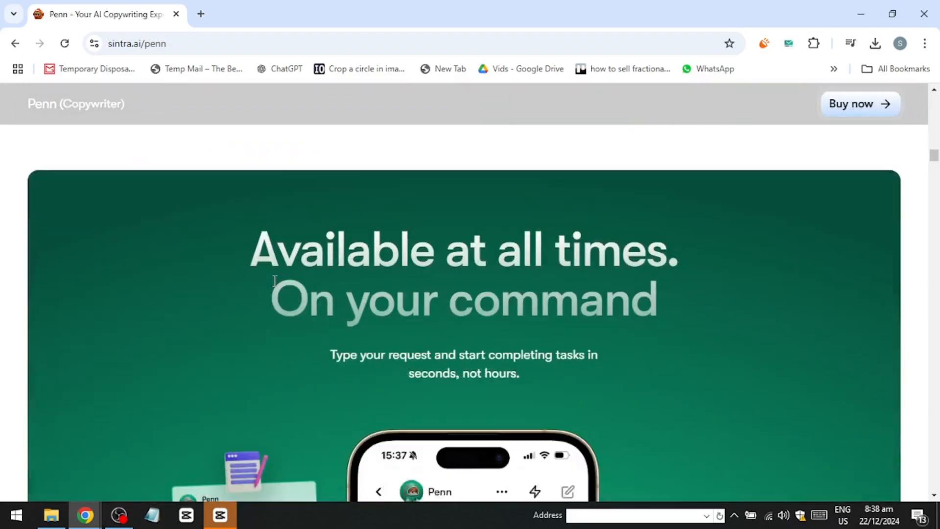
scroll(down, 3)
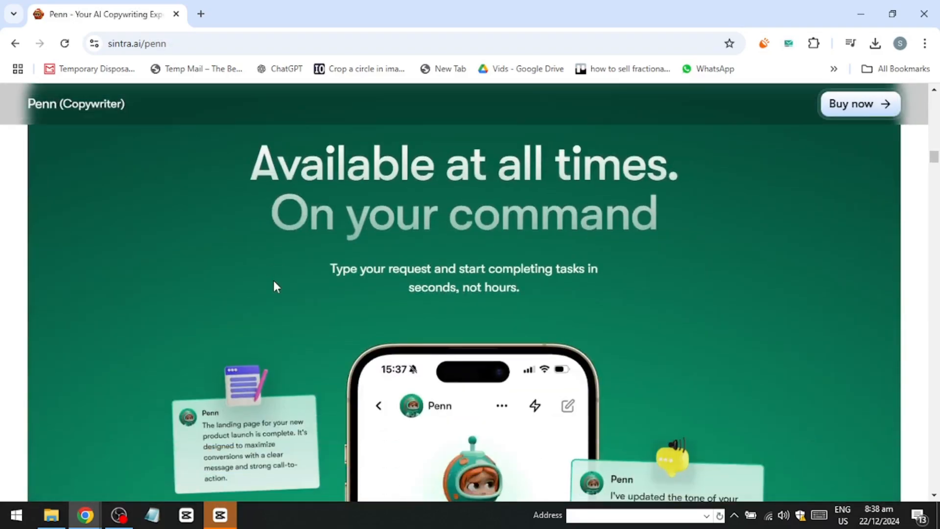
scroll(down, 3)
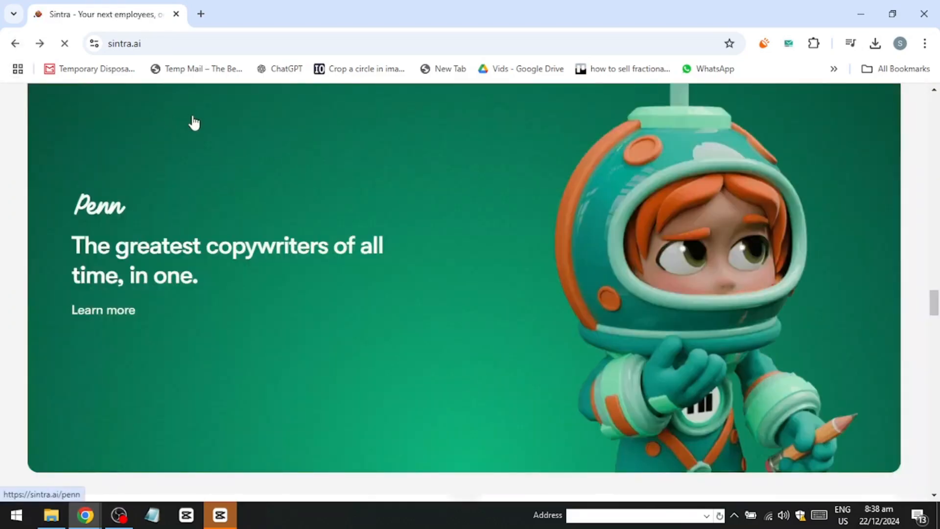
scroll(down, 3)
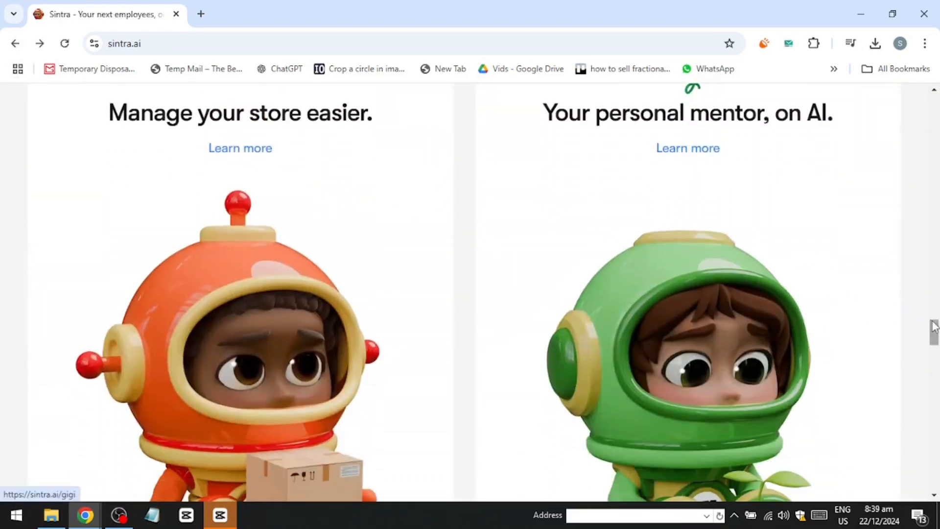
scroll(down, 3)
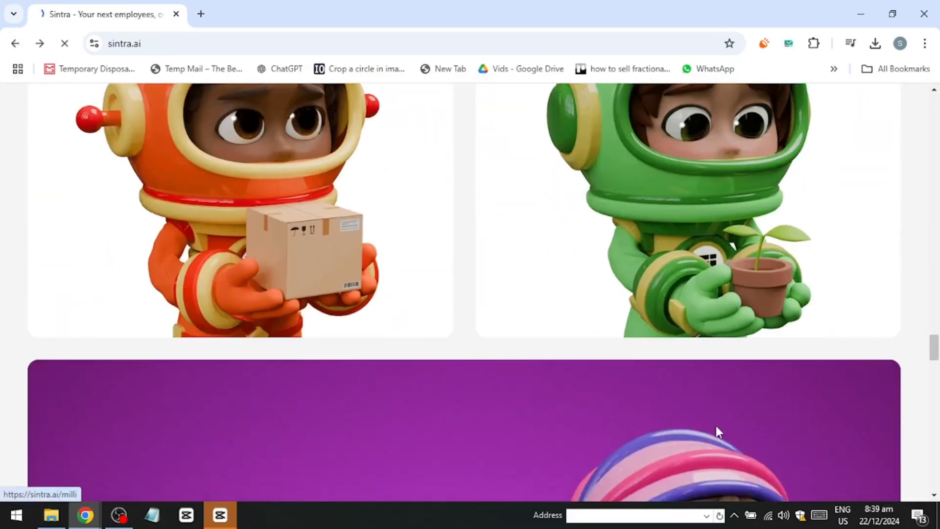